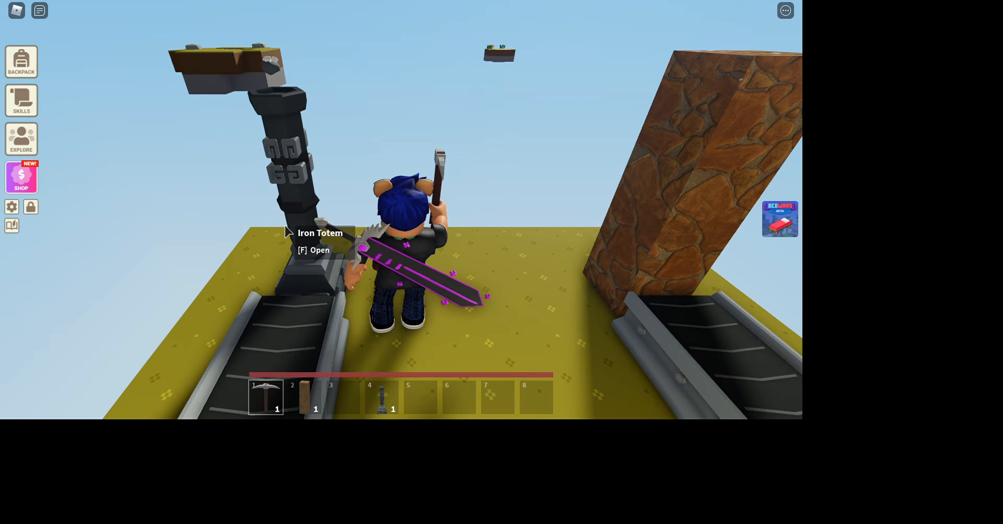
- Interact with the Iron Totem to show its Utility, Efficiency and Quality upgrade costs
key("f")
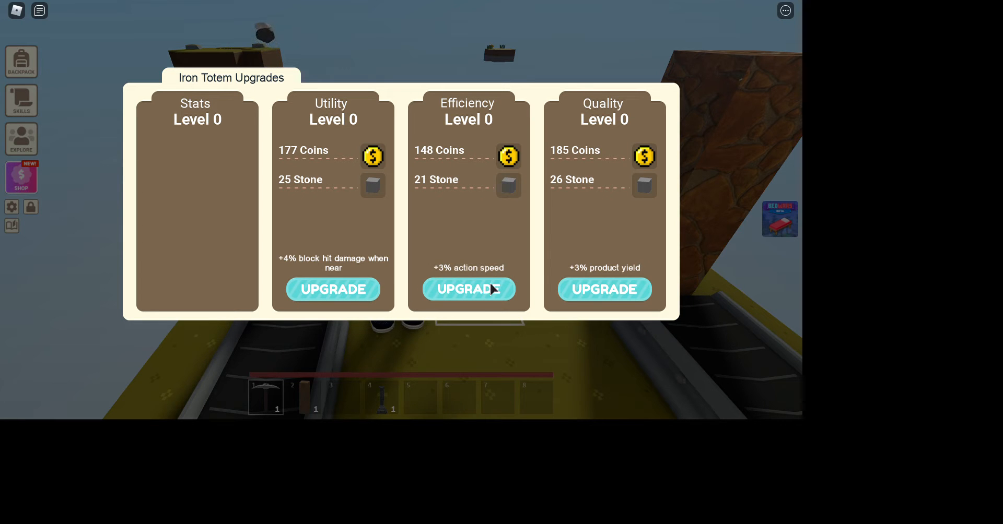
mouse_move(386, 36)
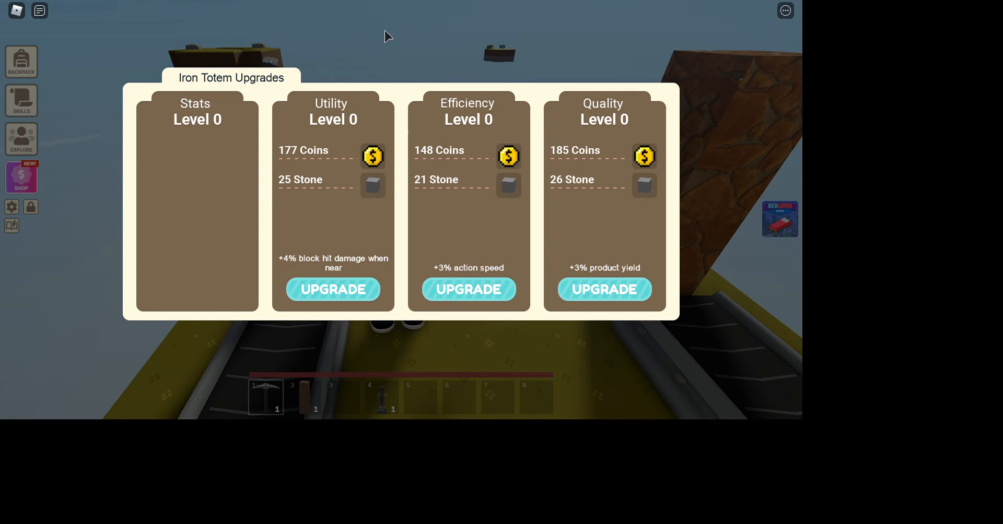